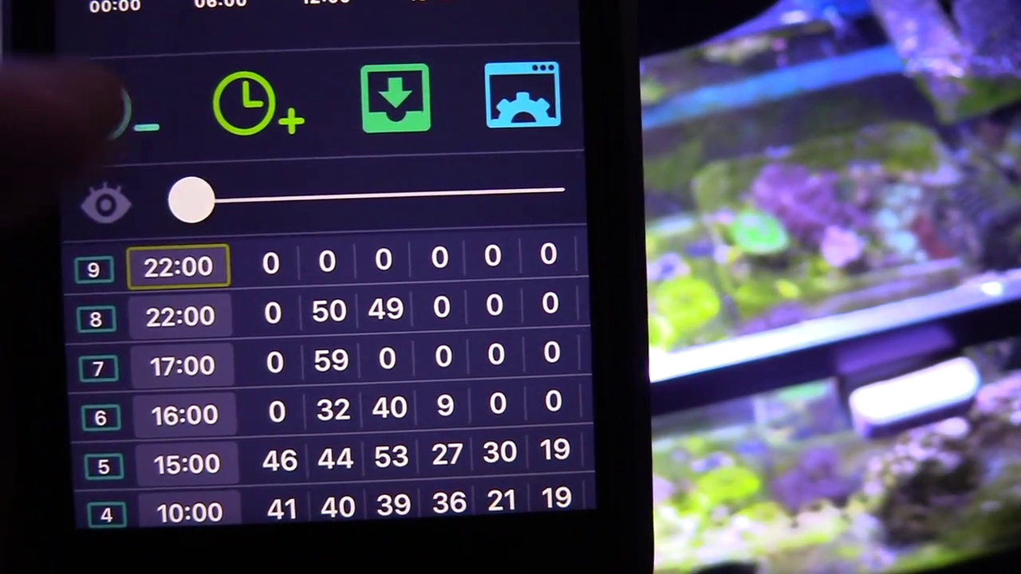
scroll("down", 3)
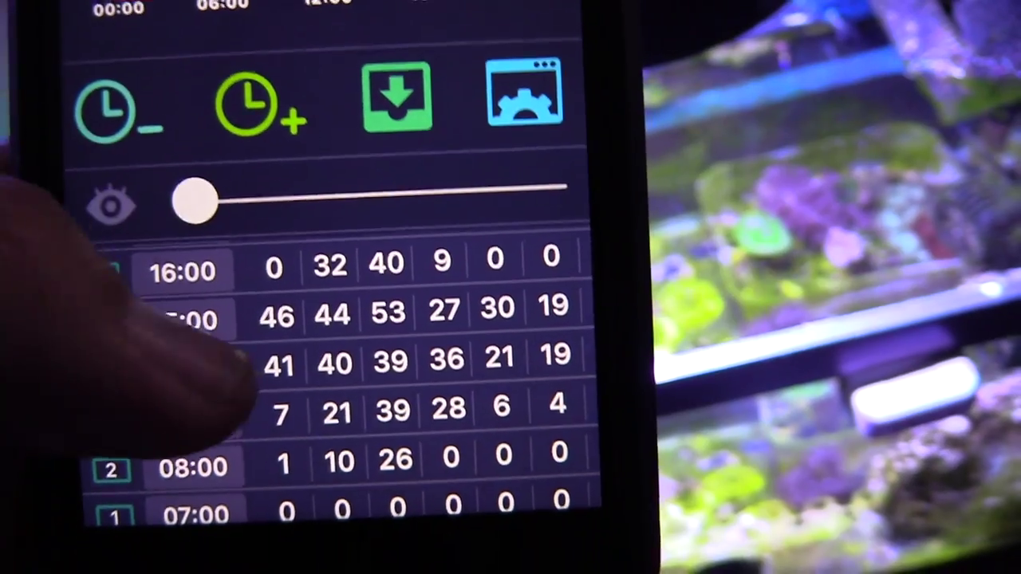